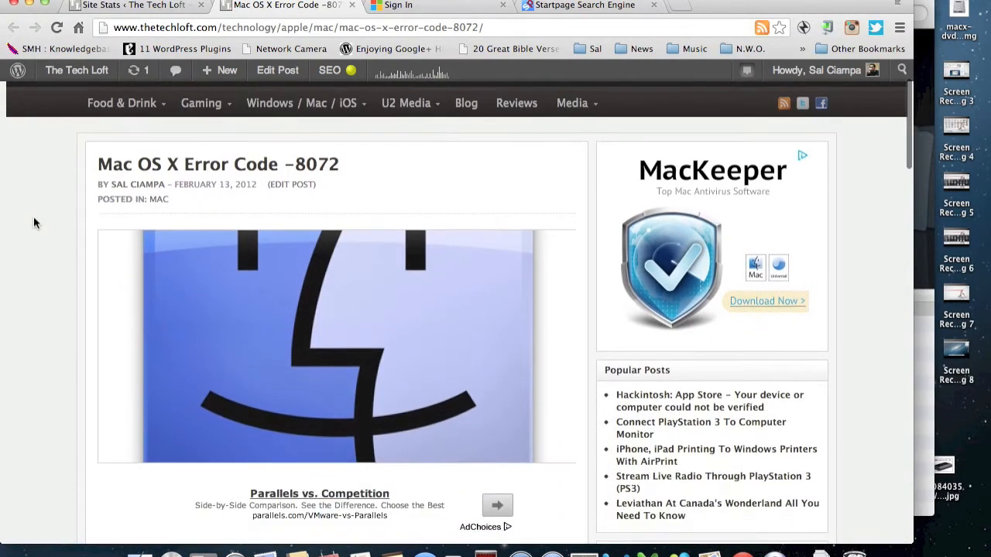
Scroll the Tech Loft article down to the 'Resolving the Error Code -8072' section
scroll(down, 3)
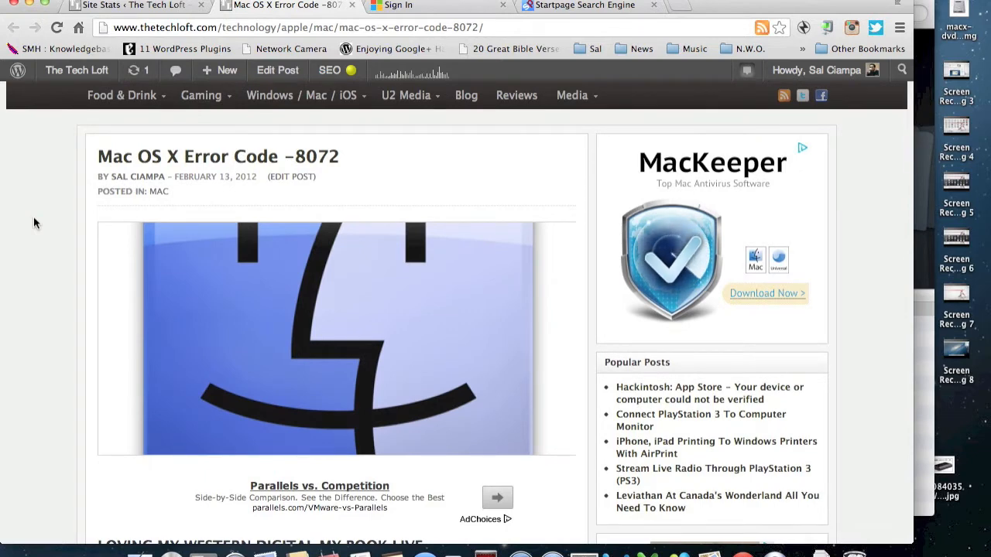
scroll(down, 3)
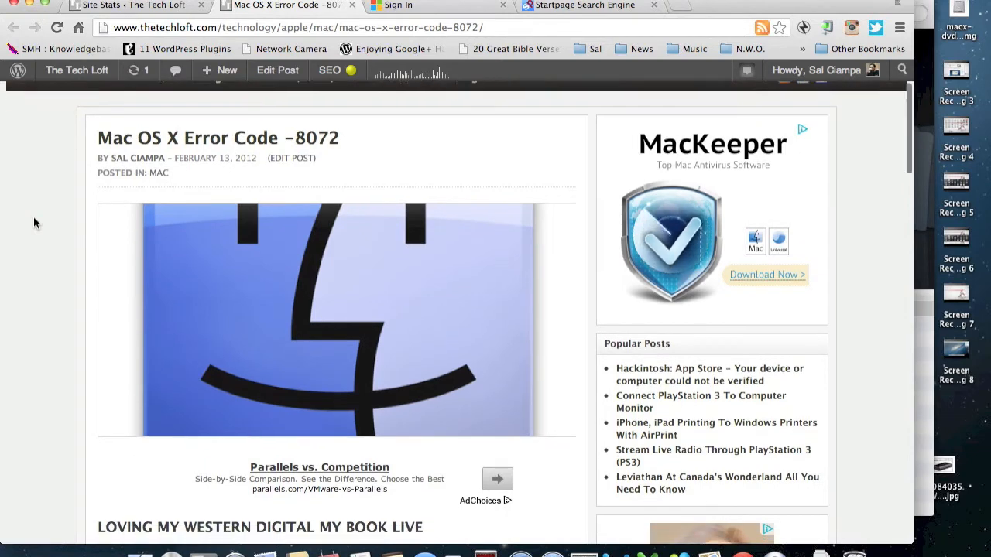
scroll(down, 3)
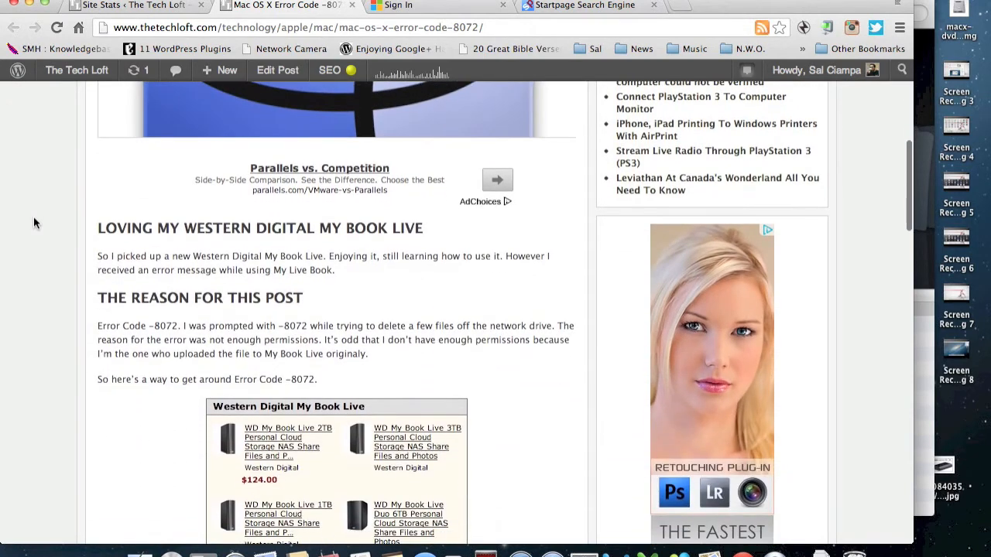
scroll(down, 3)
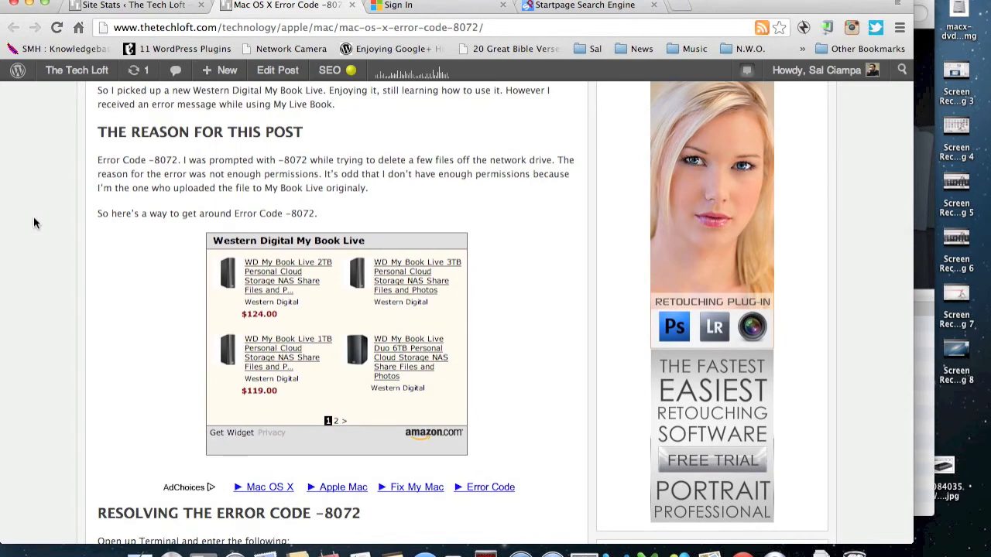
mouse_move(249, 173)
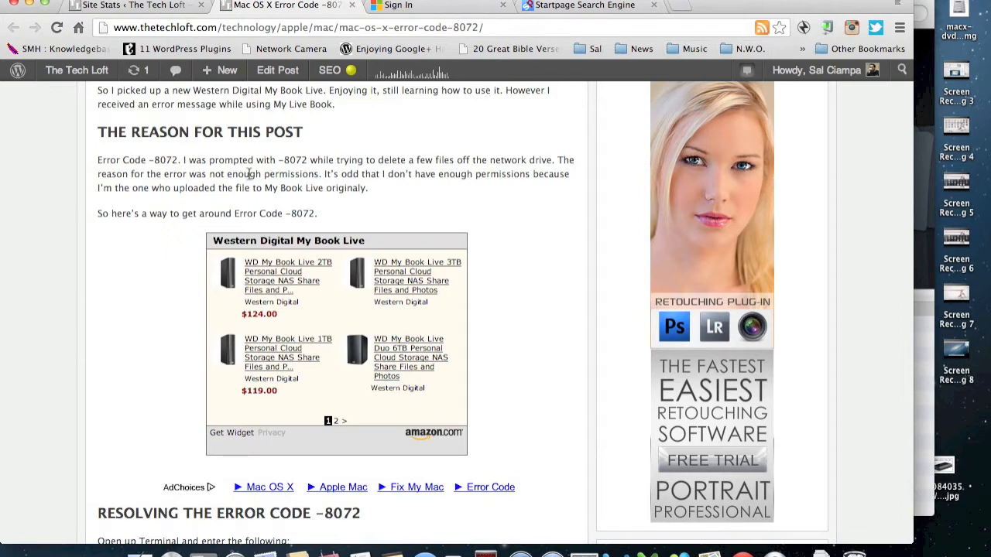
scroll(down, 3)
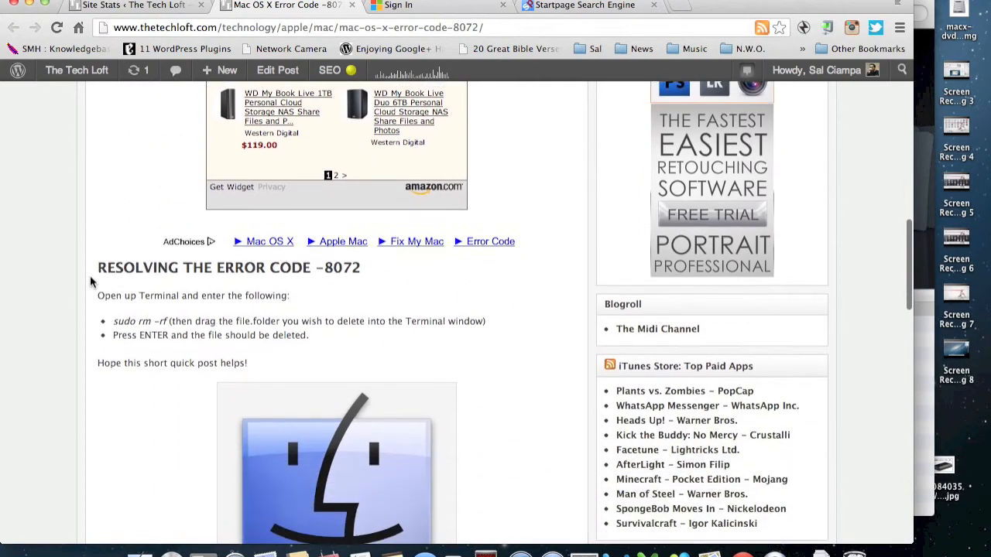
scroll(up, 3)
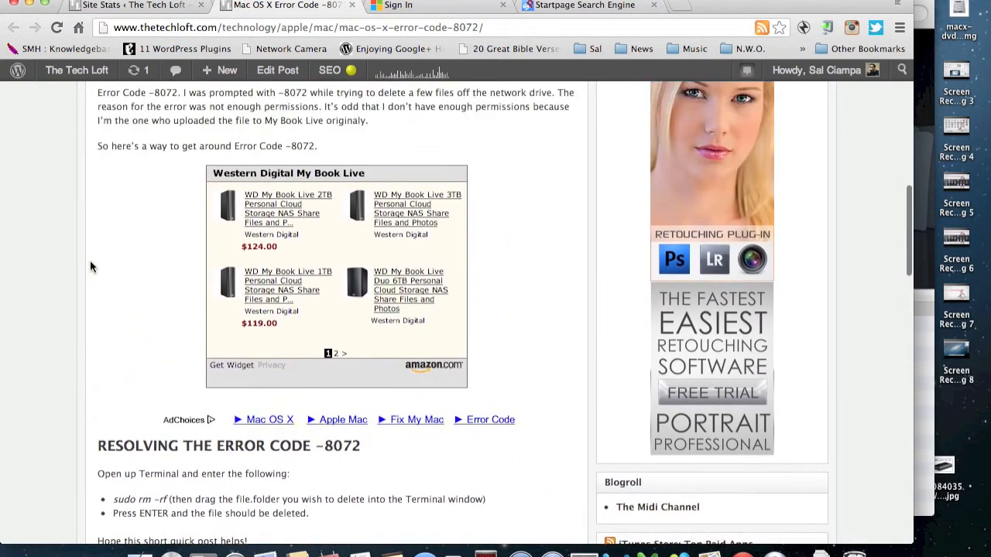
scroll(down, 3)
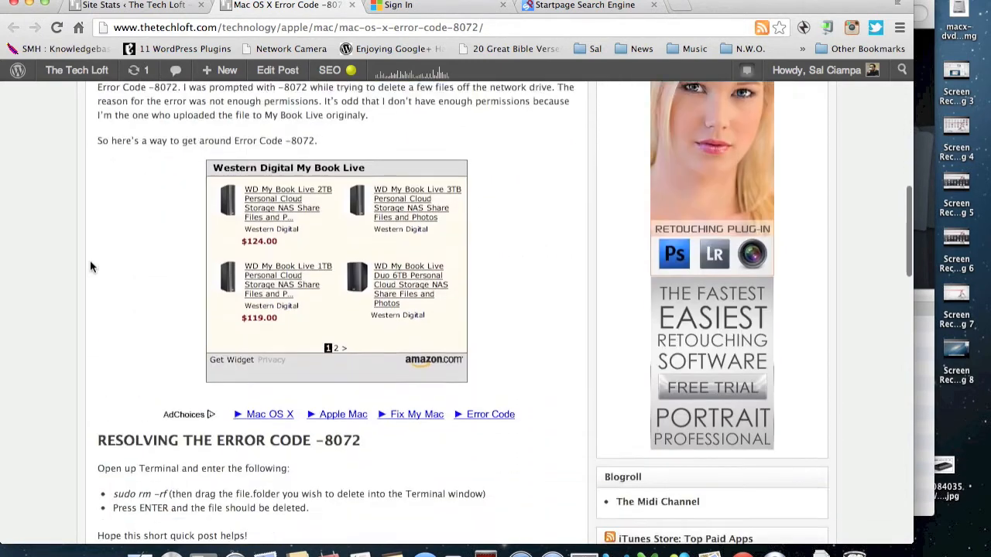
scroll(down, 3)
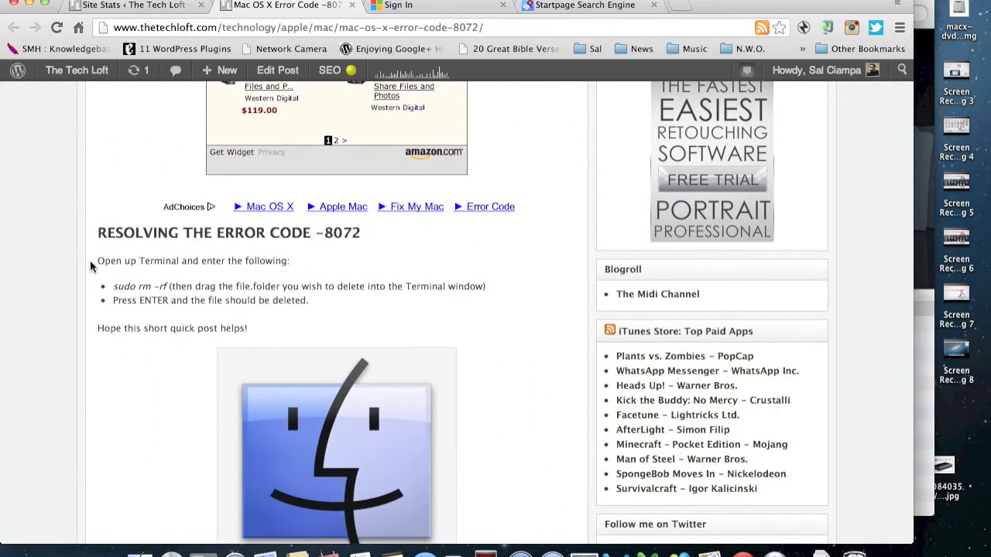
scroll(down, 3)
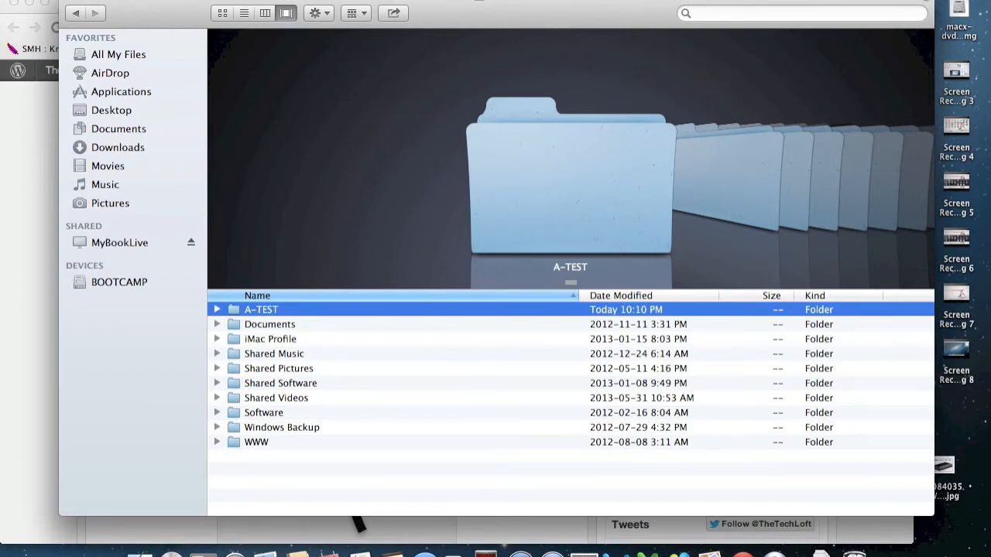
mouse_move(169, 182)
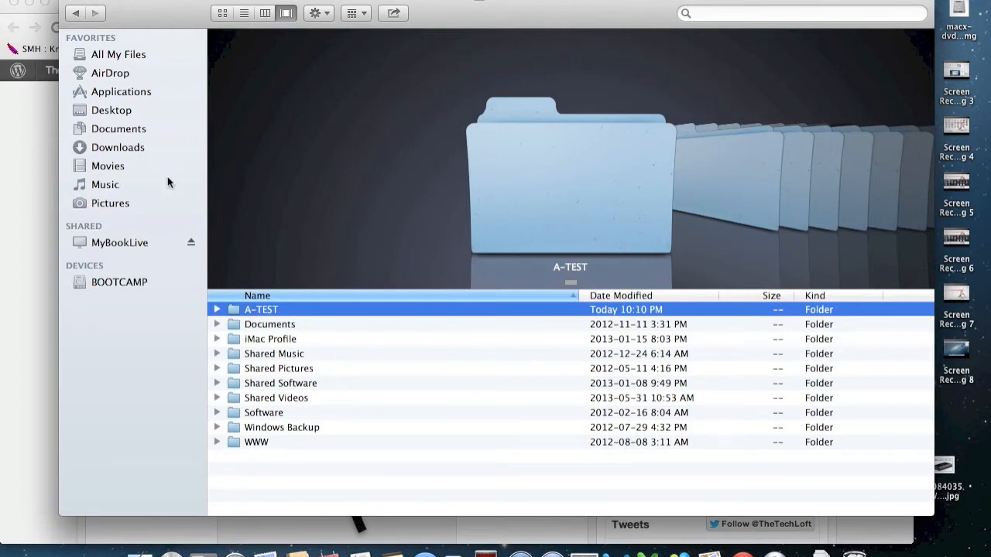
Browse into the Public share on the MyBookLive drive, where A-TEST is listed
click(121, 242)
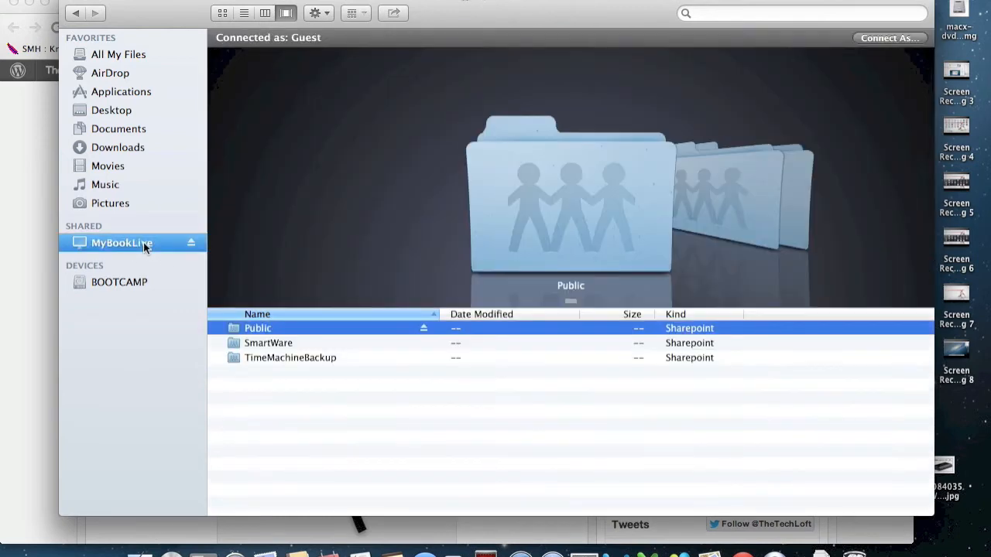
double_click(257, 328)
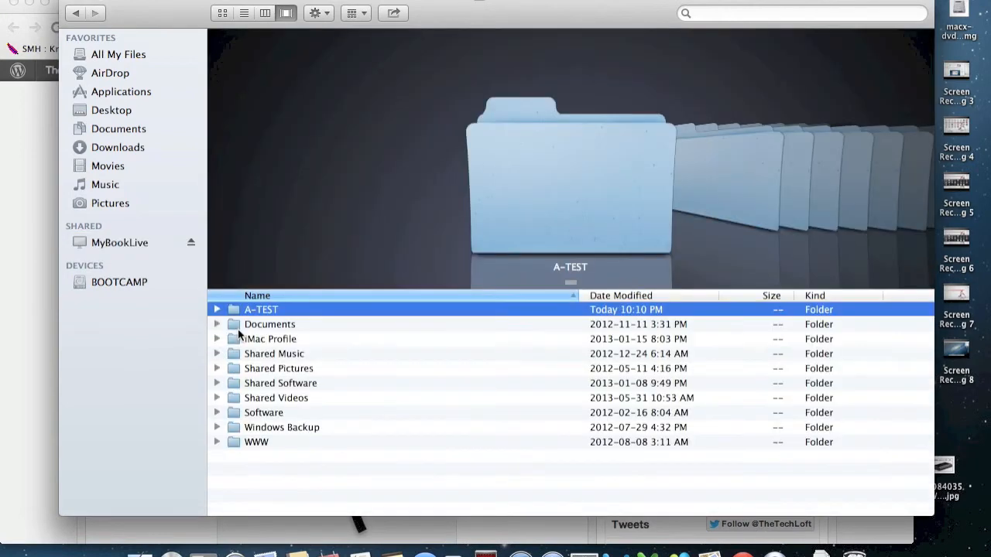
mouse_move(263, 317)
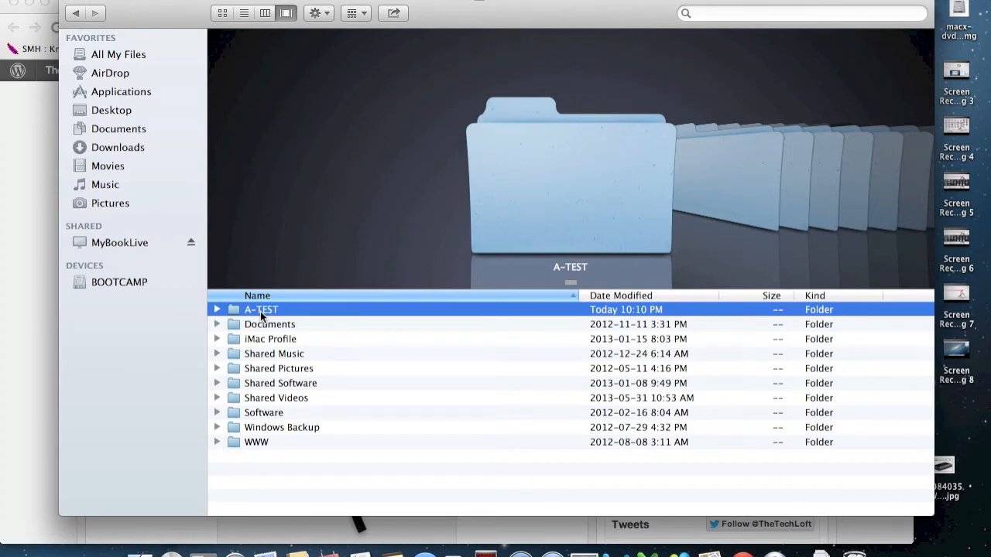
mouse_move(541, 180)
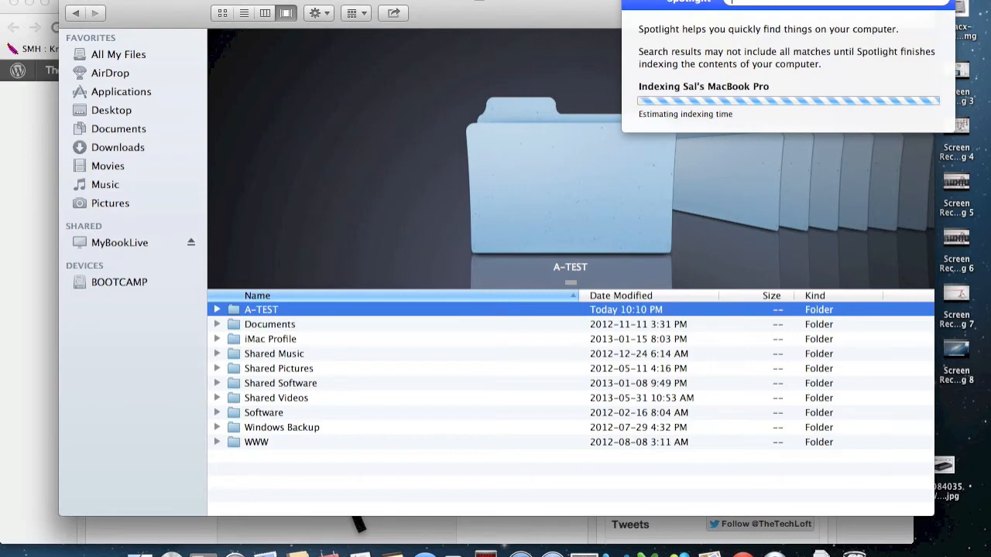
Launch Terminal from Spotlight by searching 'termin'
text(termin)
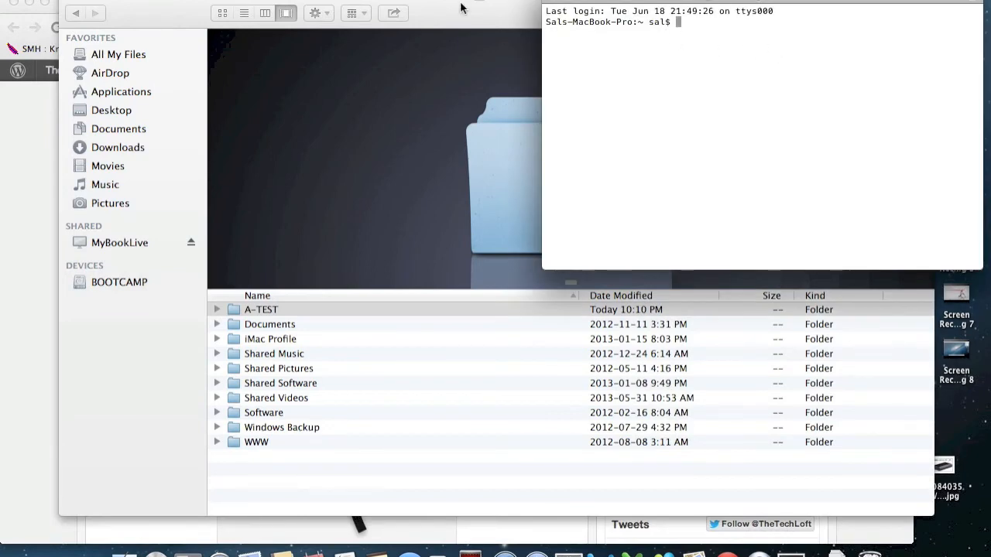
mouse_move(427, 17)
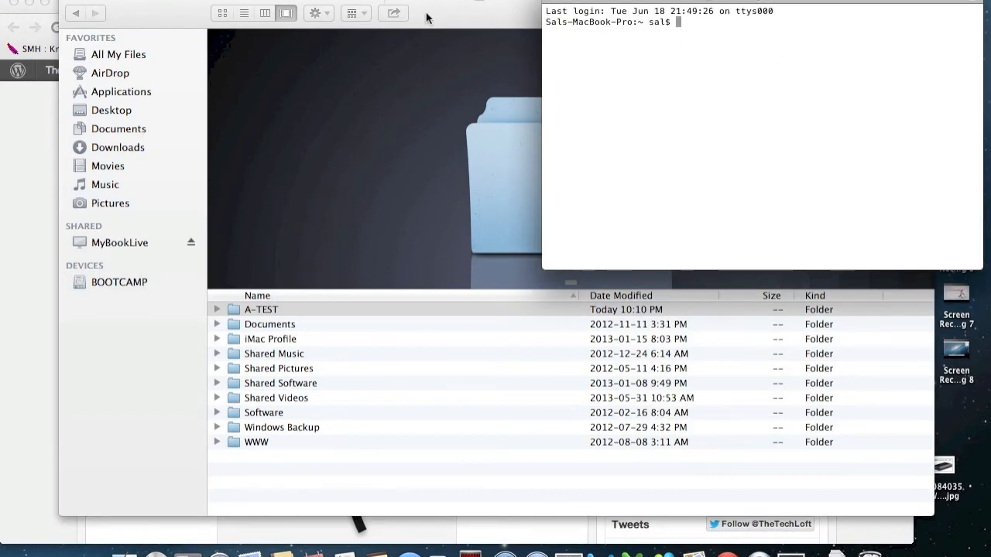
Enter 'sudo rm -rf ' at the Terminal prompt, leaving the target blank
text(su)
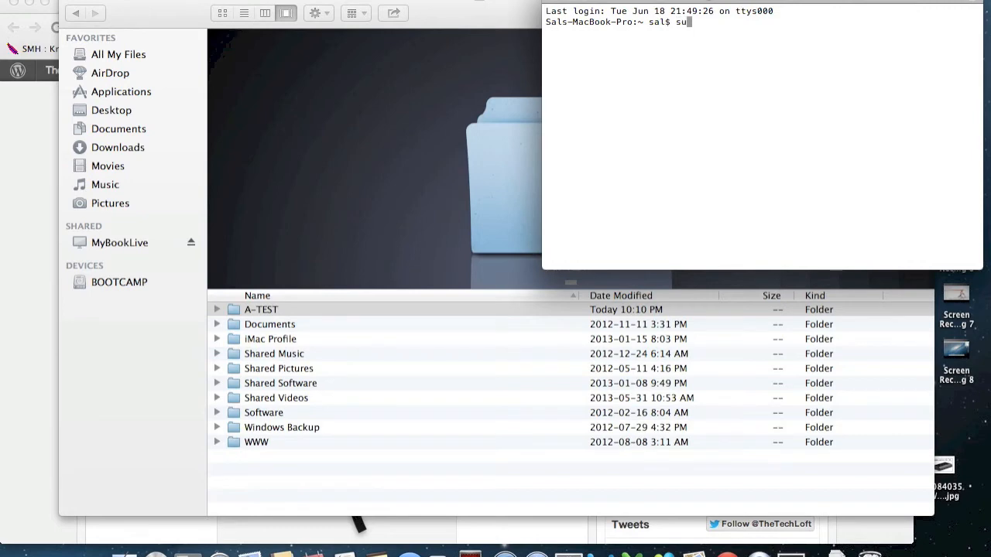
text(do)
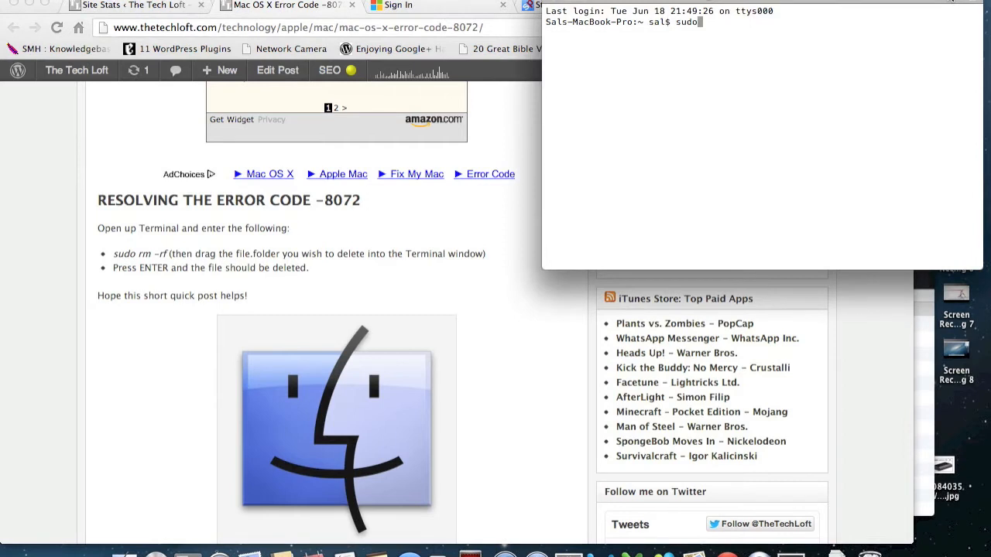
text(rm)
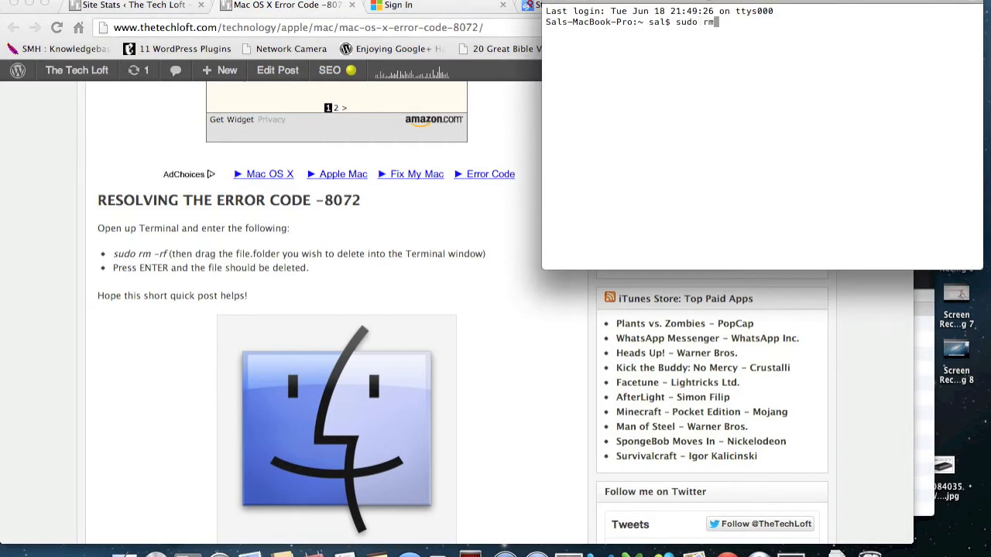
text(-)
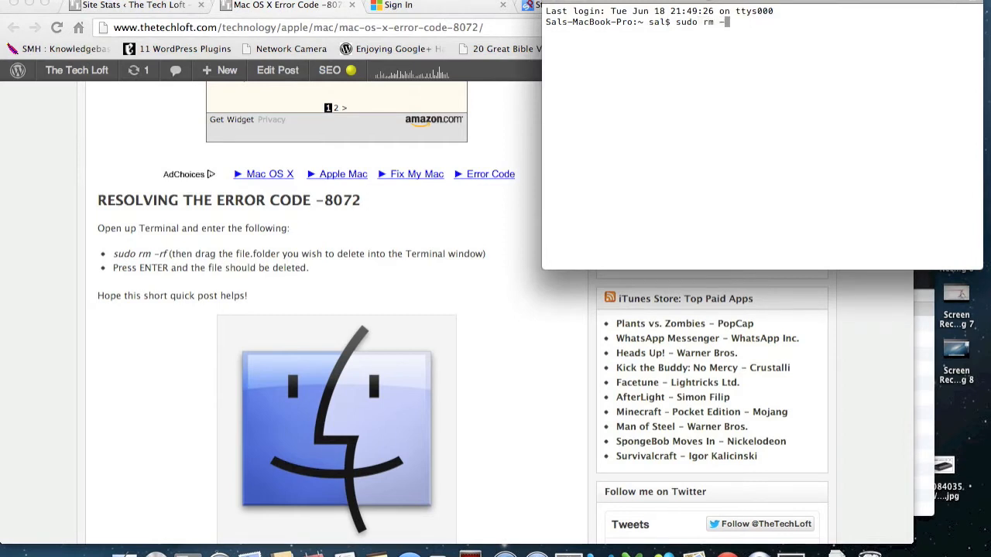
text(rf)
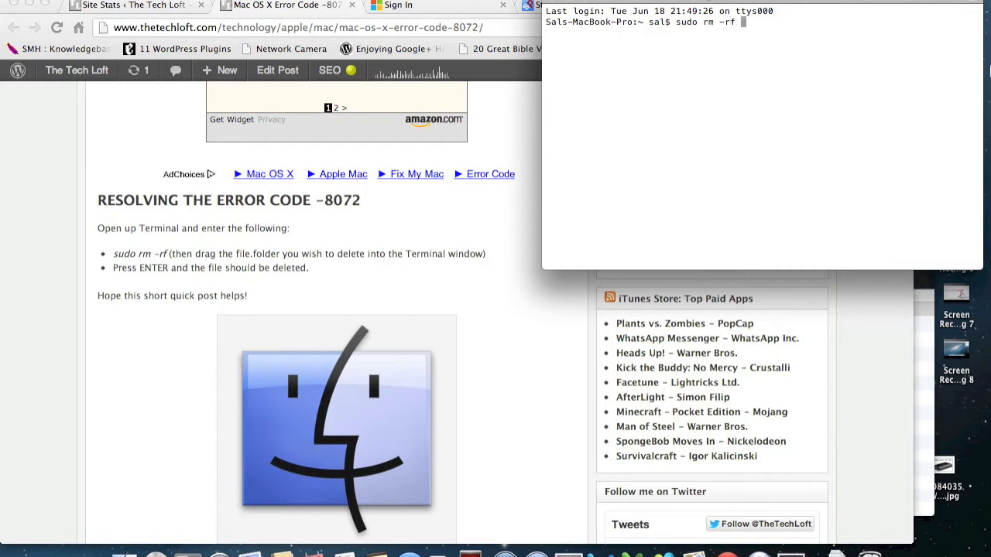
mouse_move(596, 428)
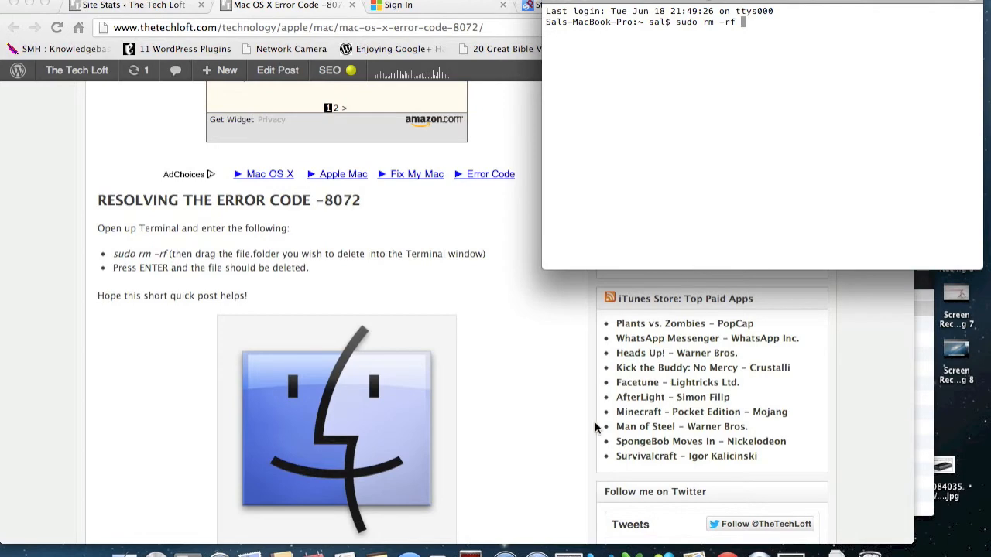
mouse_move(759, 526)
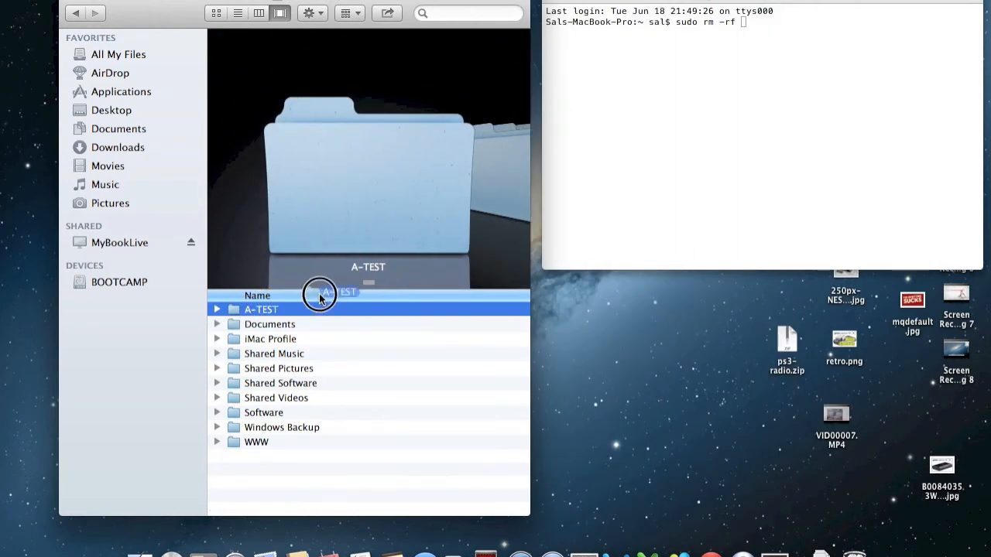
Drag A-TEST from Finder so /Volumes/Public/A-TEST completes the delete command
drag(319, 297, 755, 28)
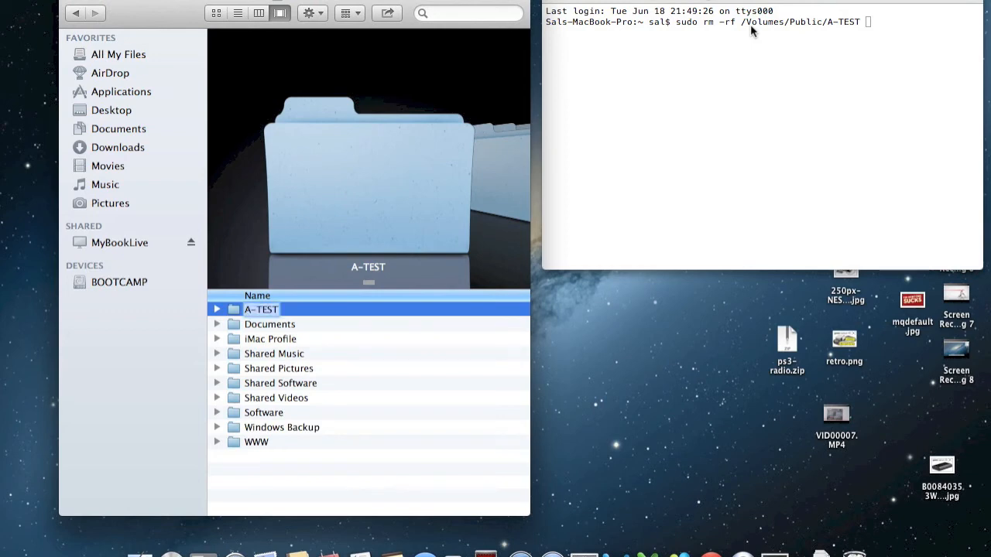
mouse_move(885, 11)
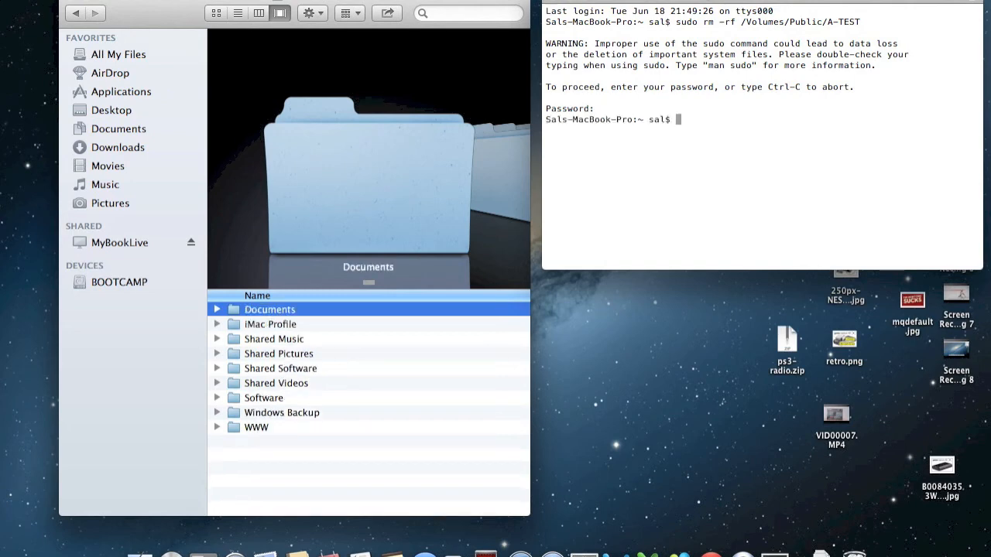
mouse_move(37, 473)
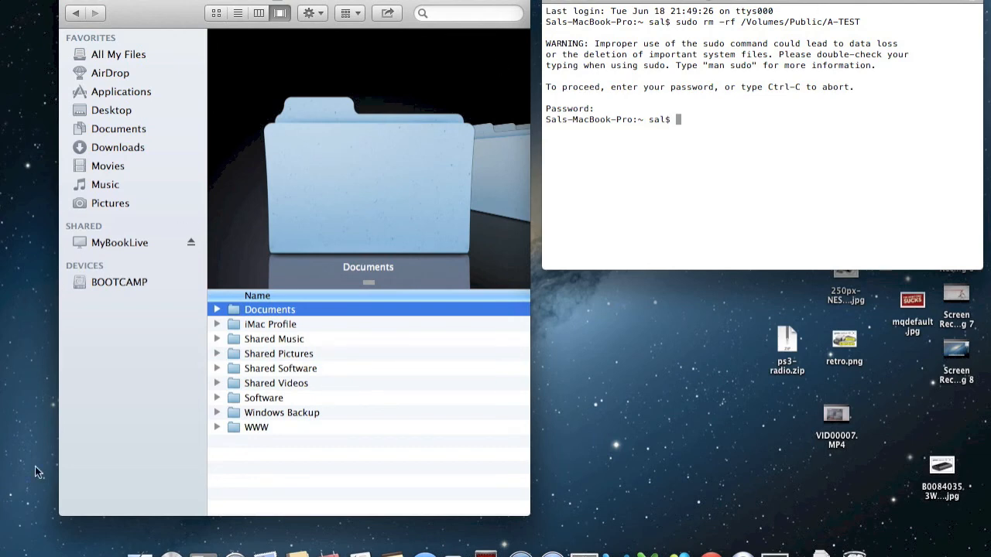
mouse_move(325, 381)
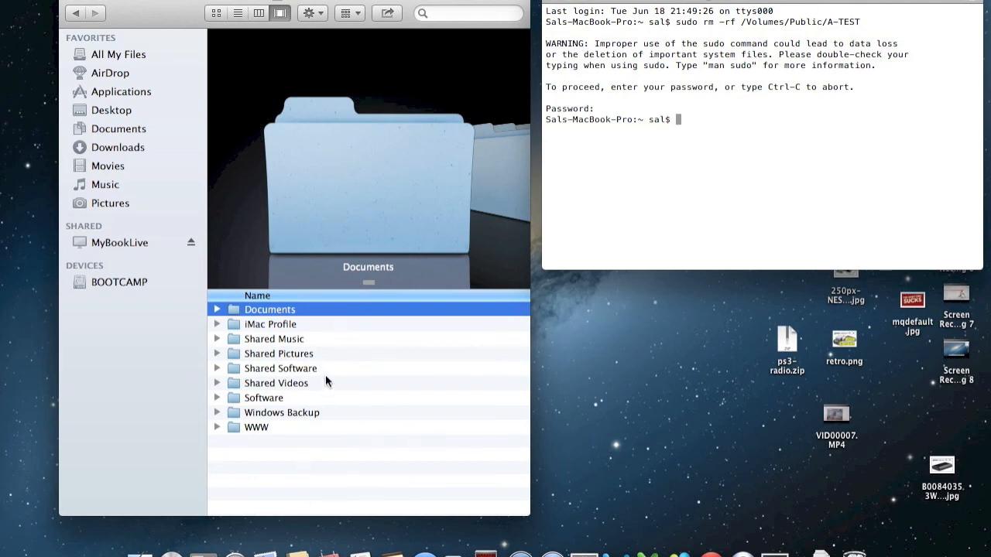